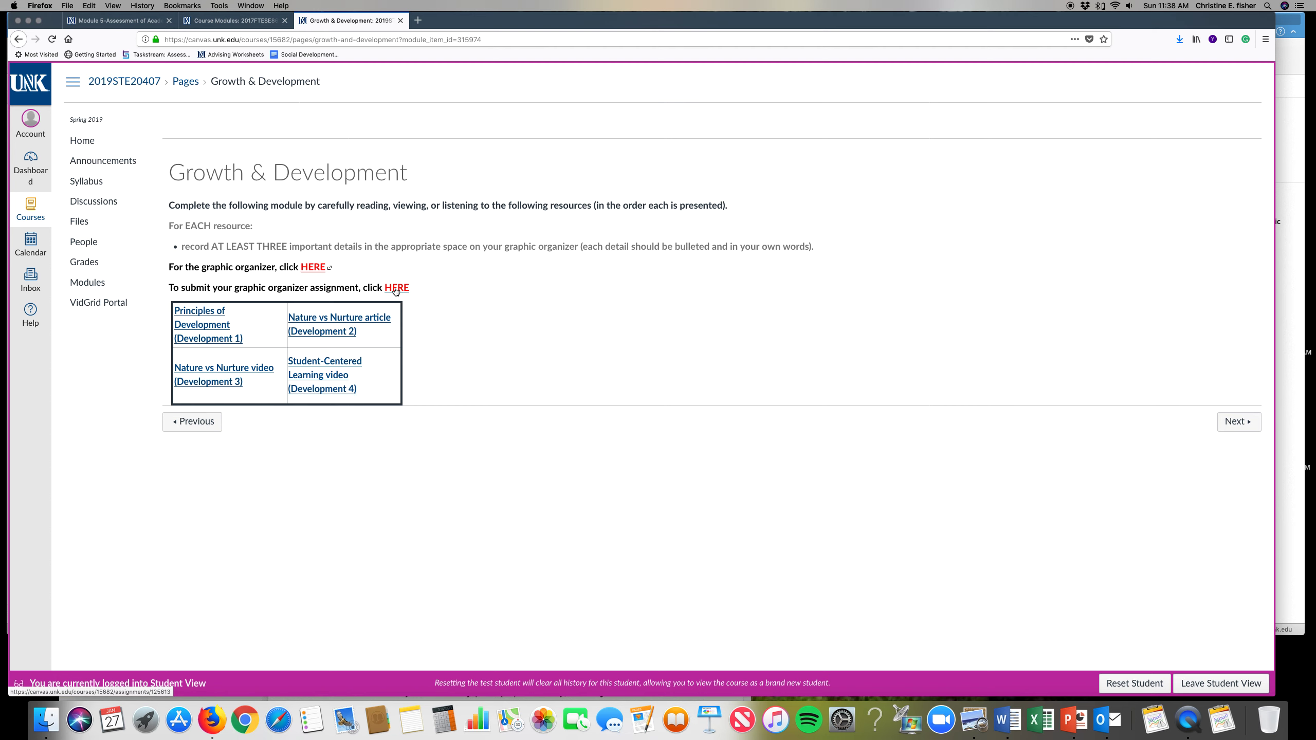
Step: Go to the Growth and Development Graphic Organizer assignment and start a submission
click(395, 287)
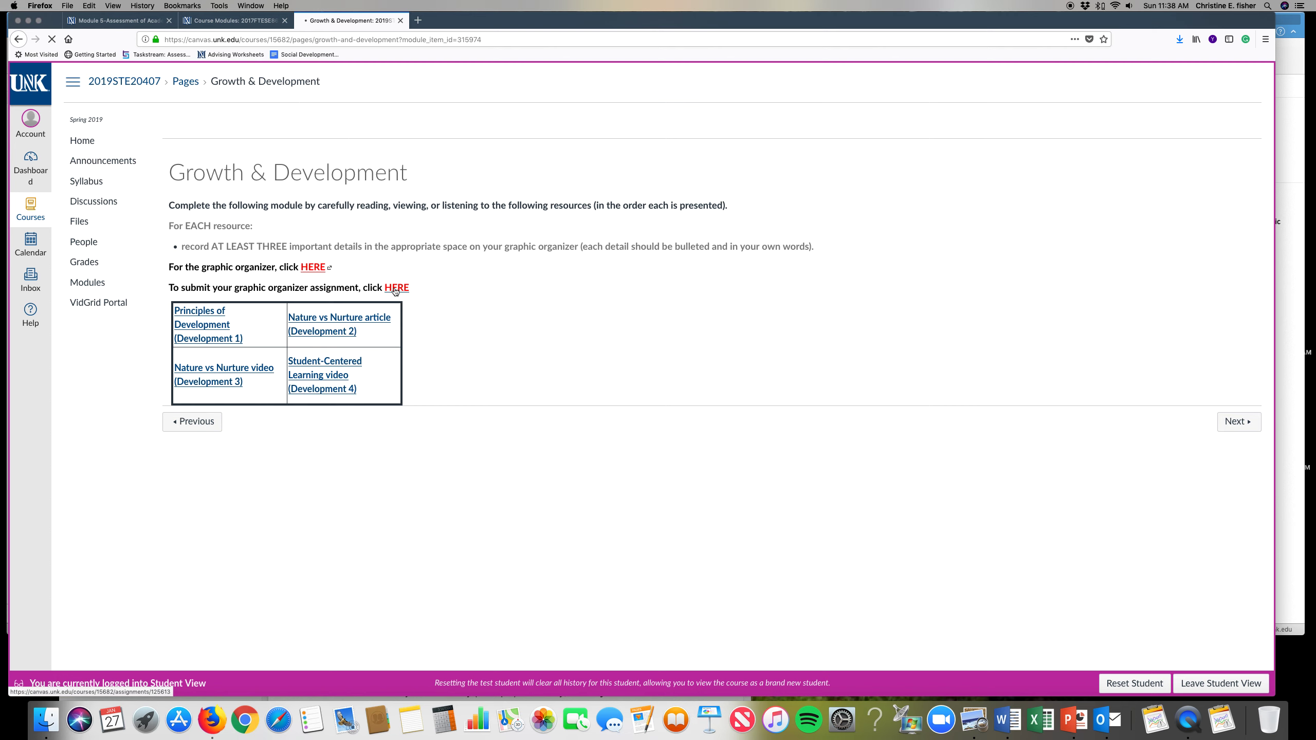
click(395, 287)
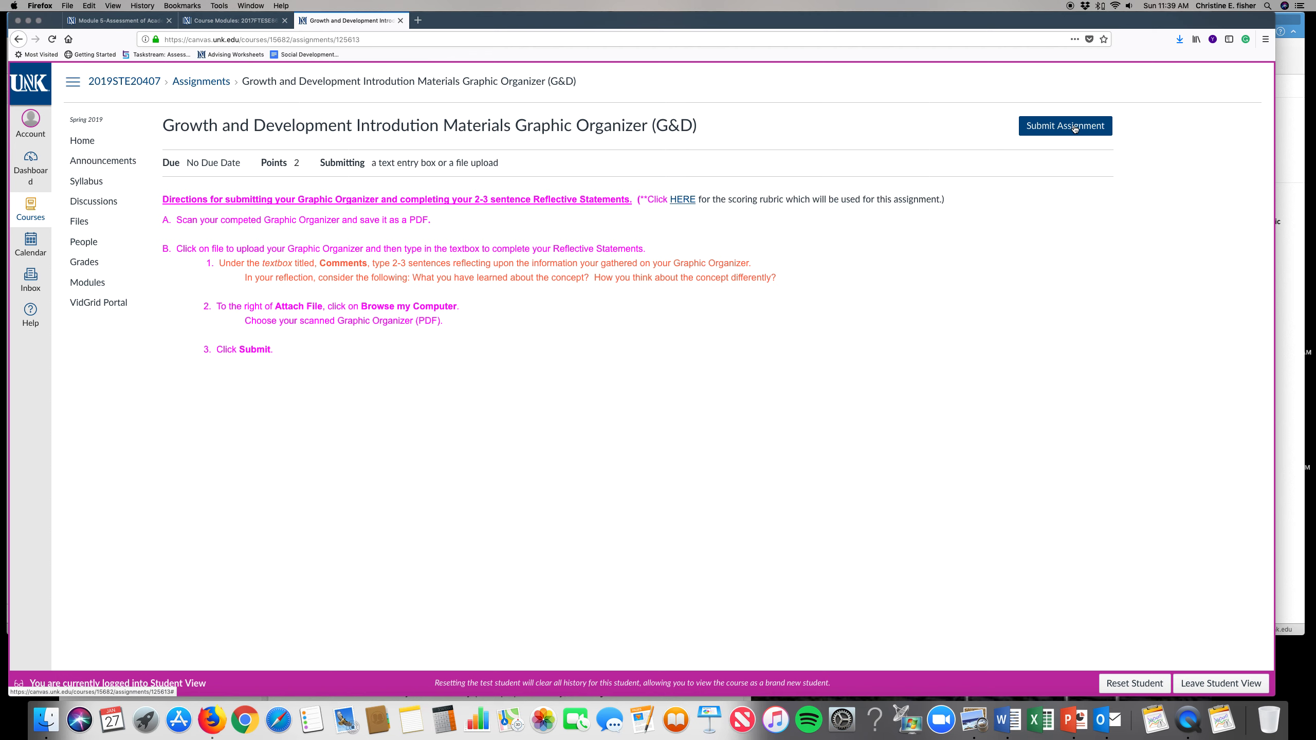
click(1064, 126)
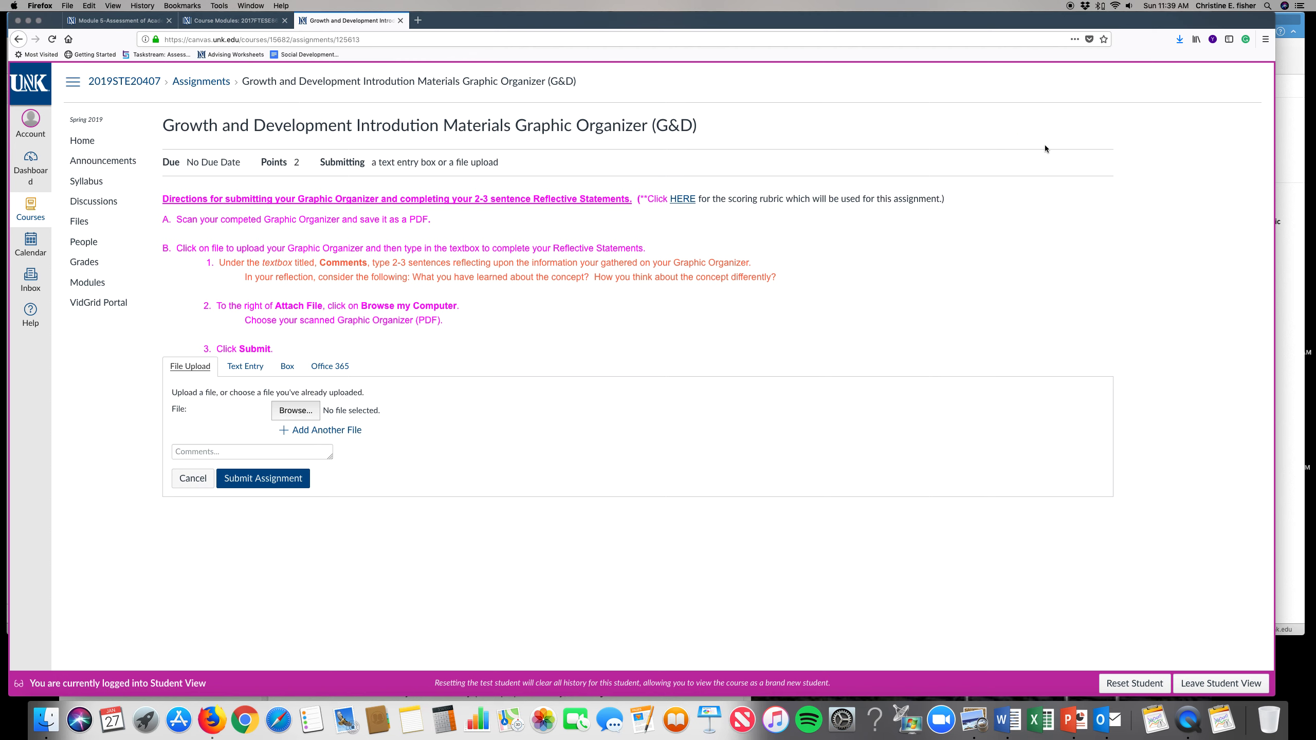
mouse_move(284, 410)
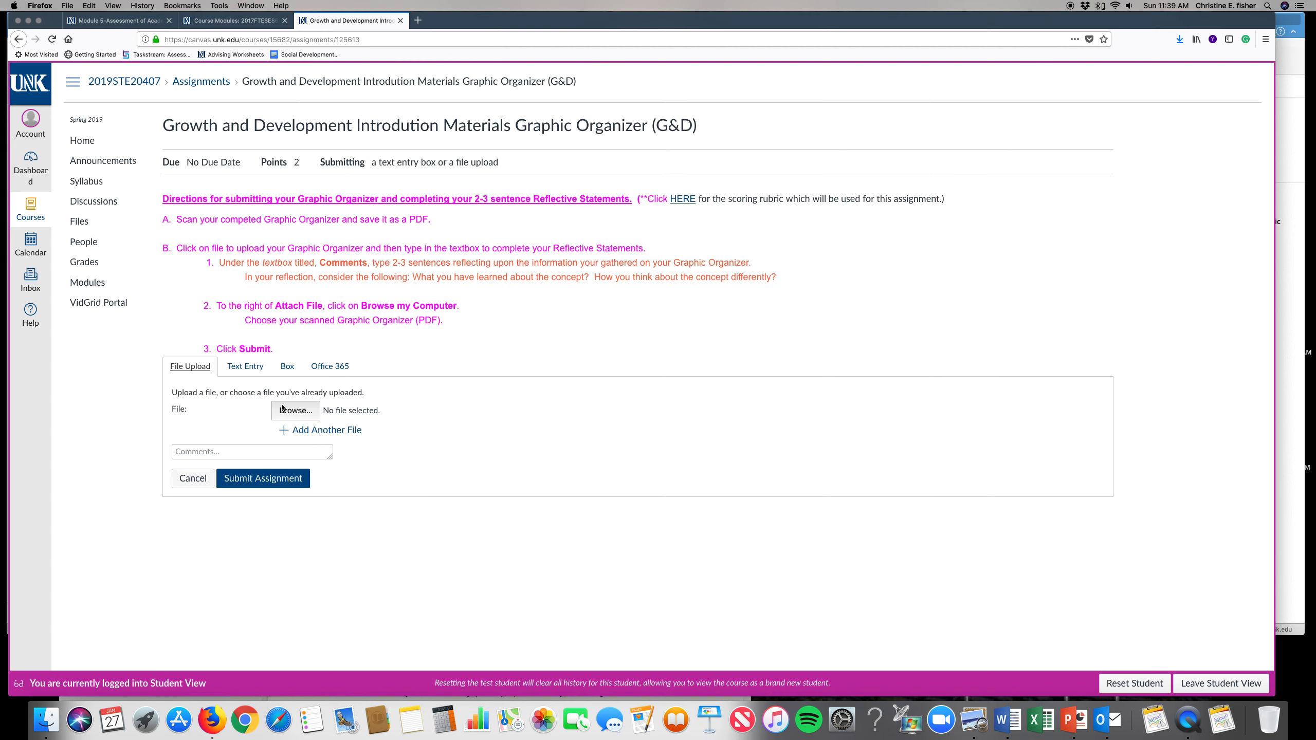
Step: Attach xid-10224767_2.png from Downloads as the file upload
click(295, 410)
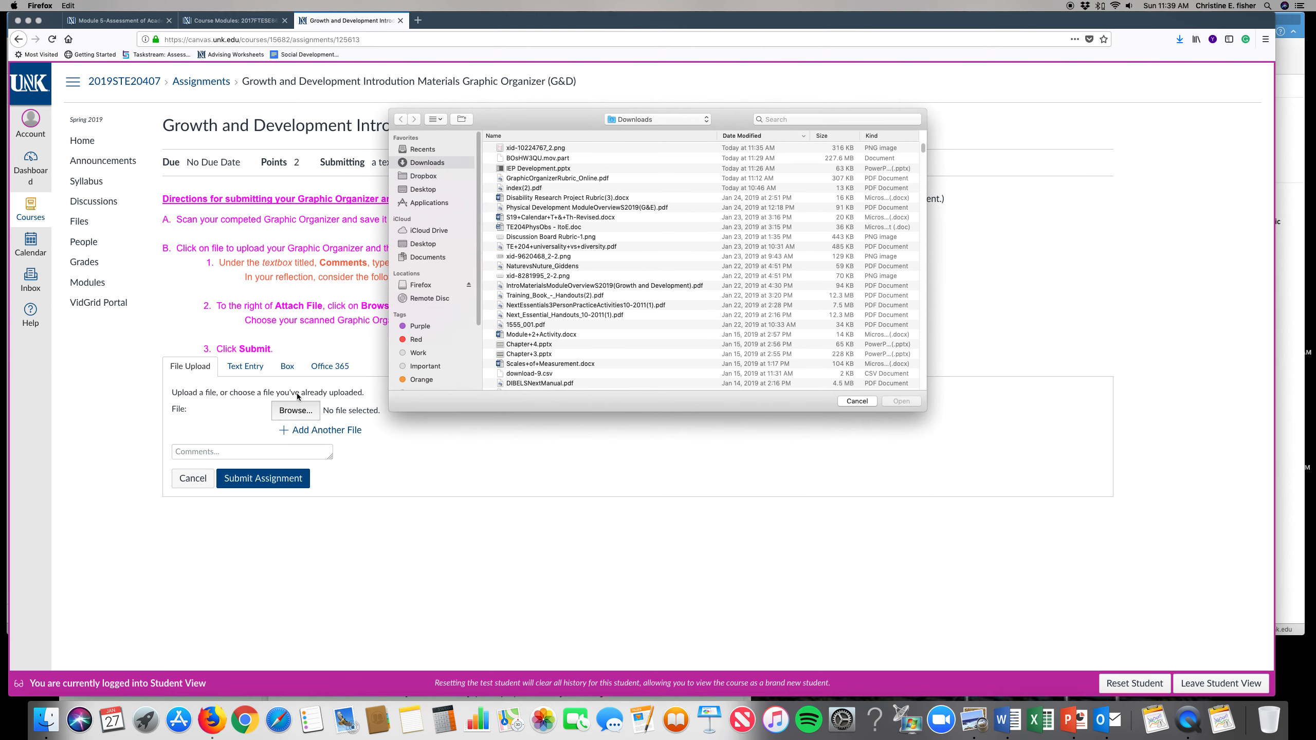
click(537, 148)
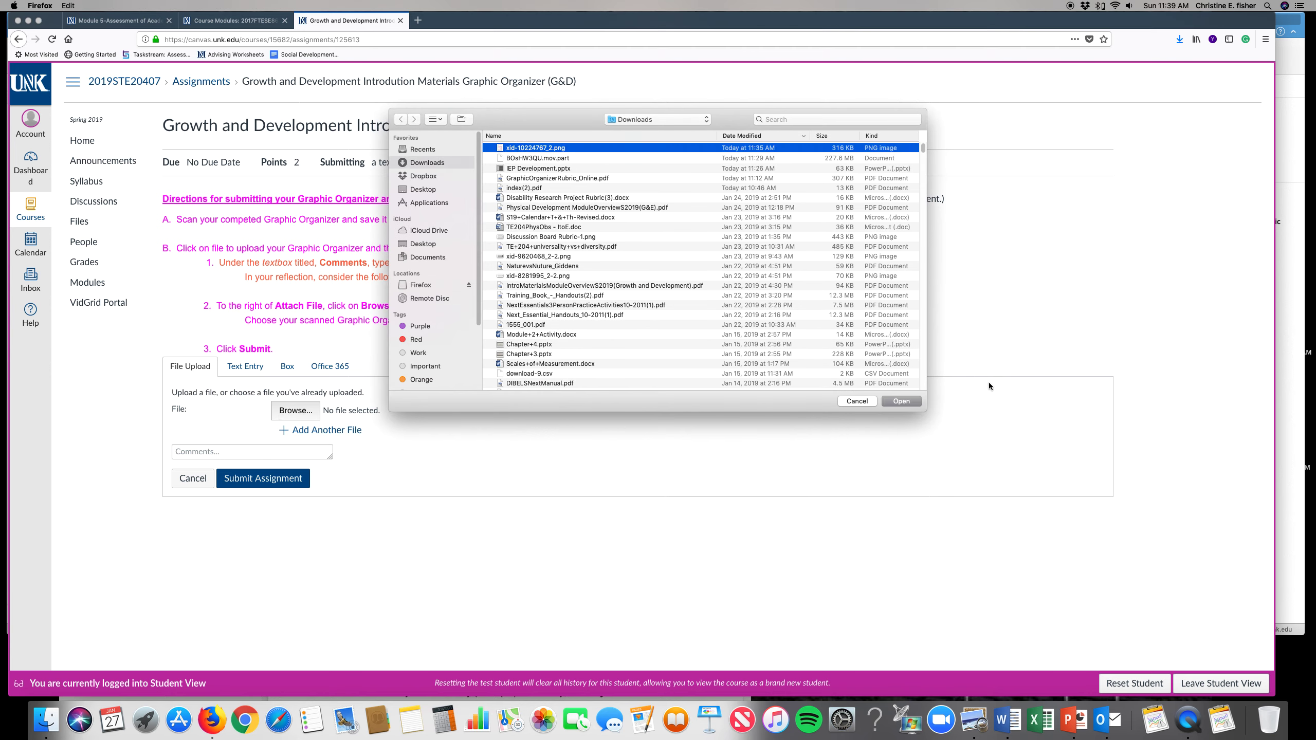
mouse_move(902, 401)
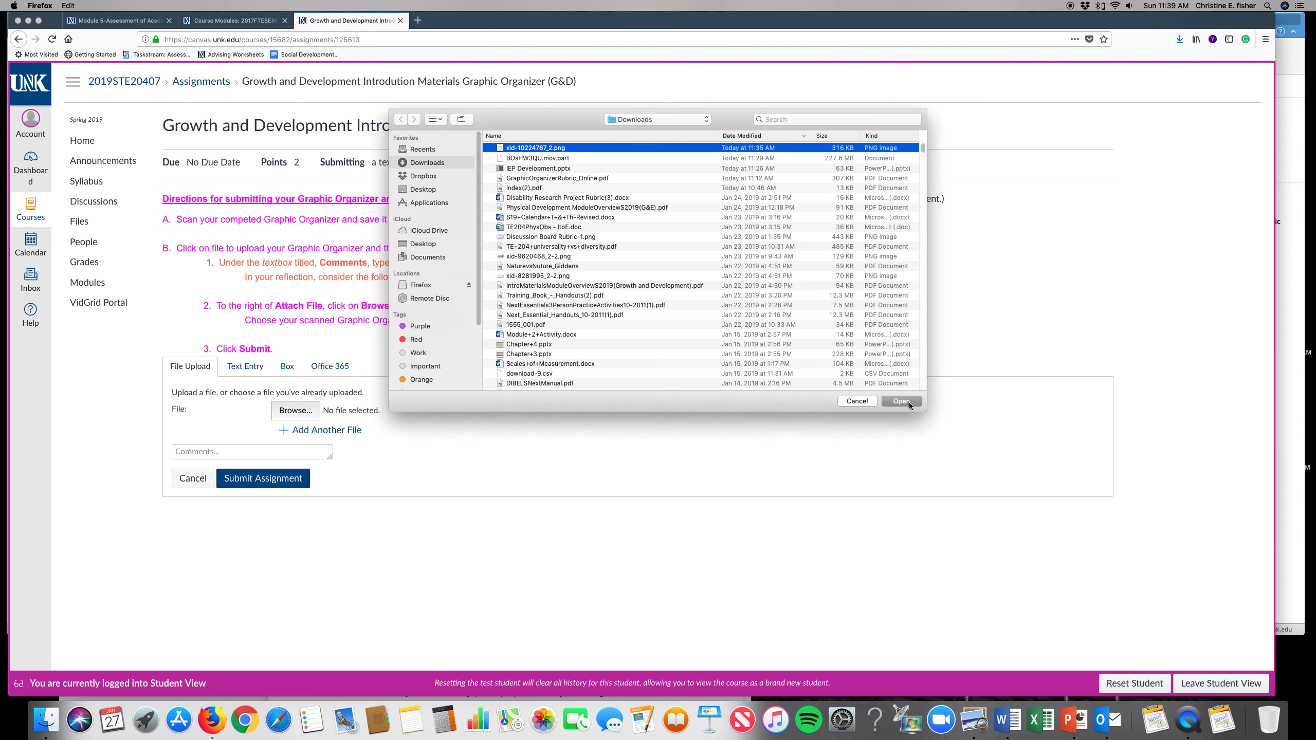
click(901, 401)
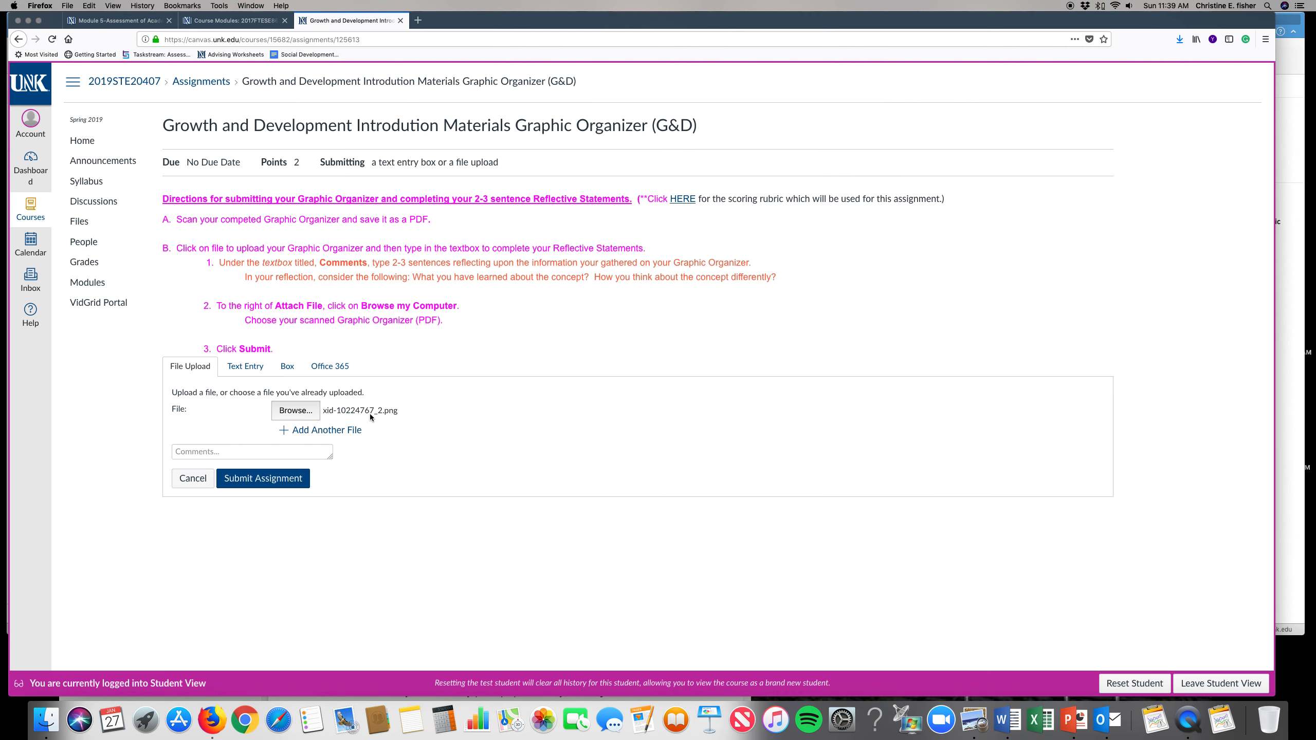
Step: Write the submission comment "This is a test. This a test."
click(251, 452)
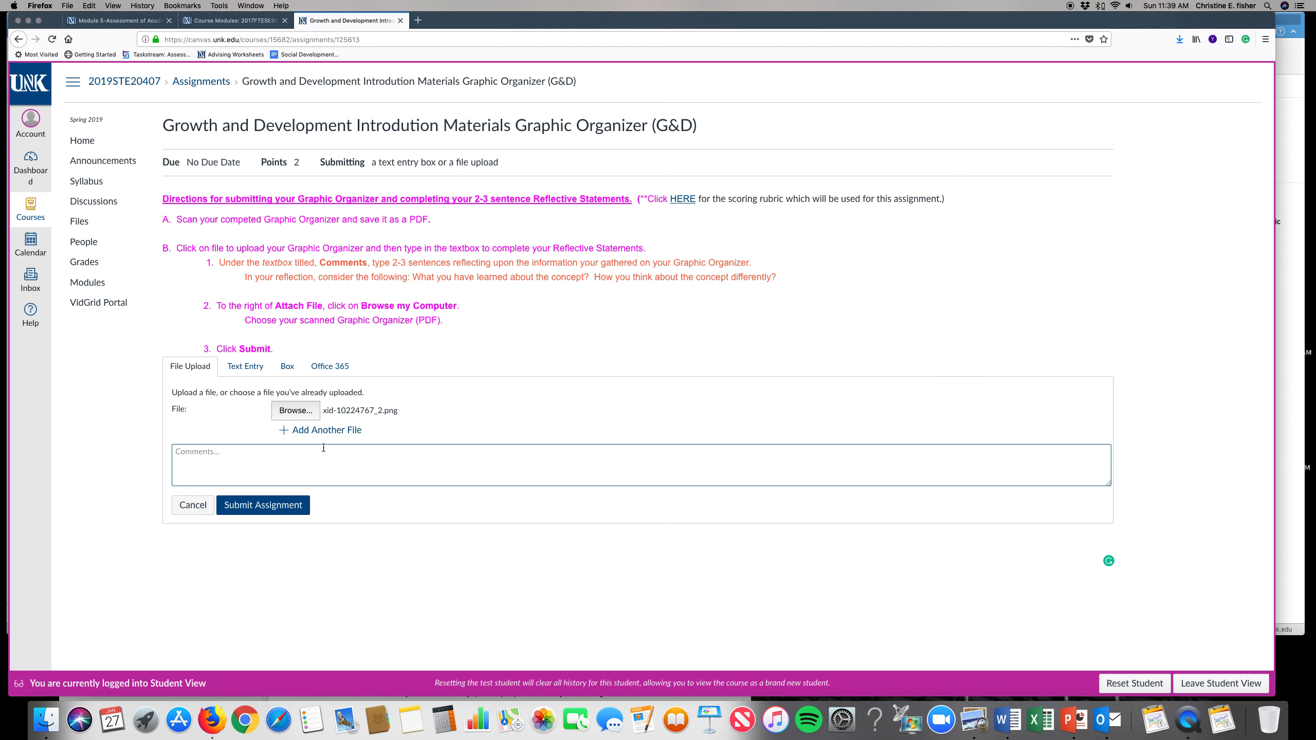
text(This is a)
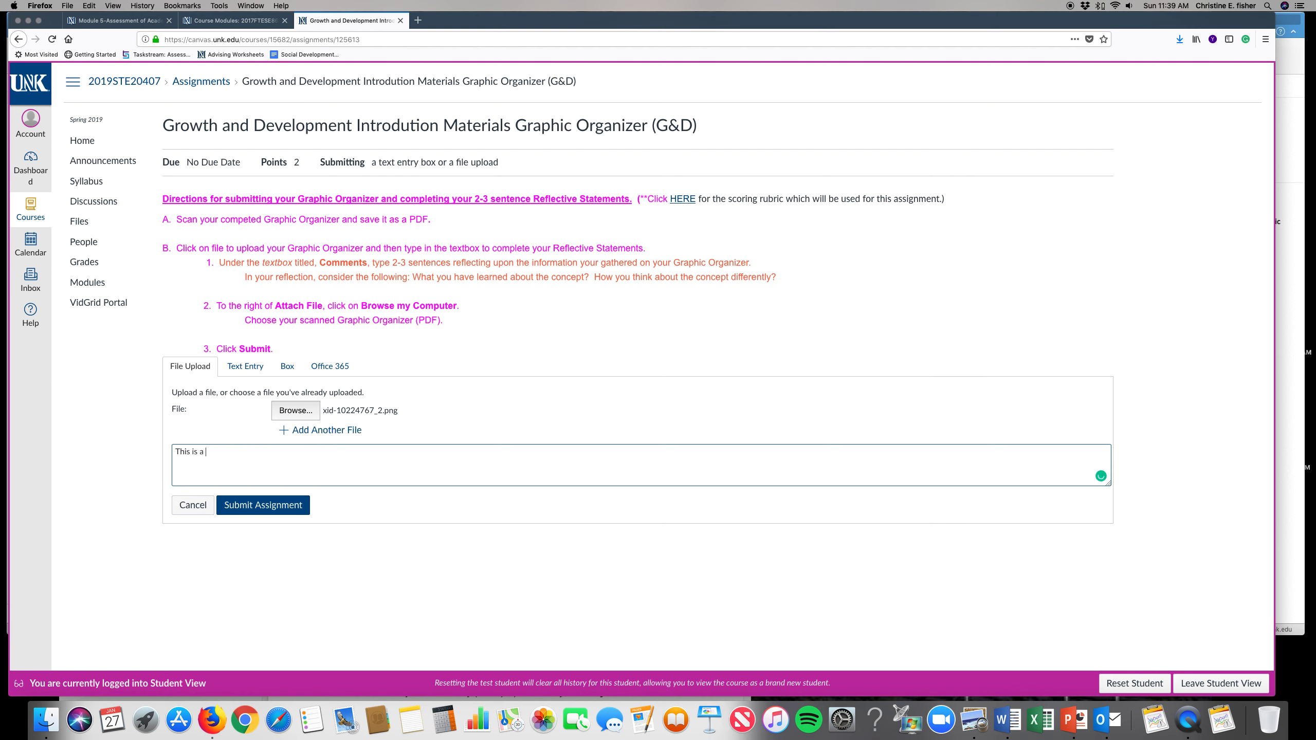
text(test.  This a r)
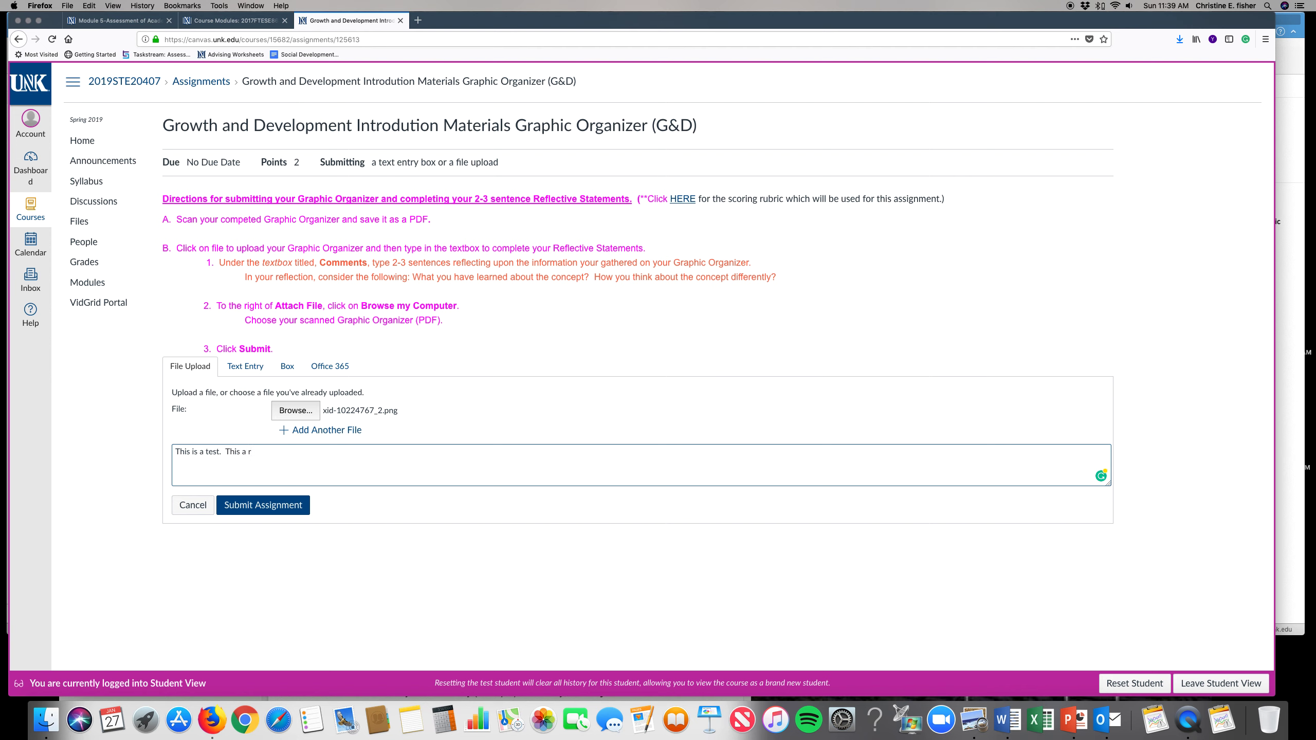
text(est.)
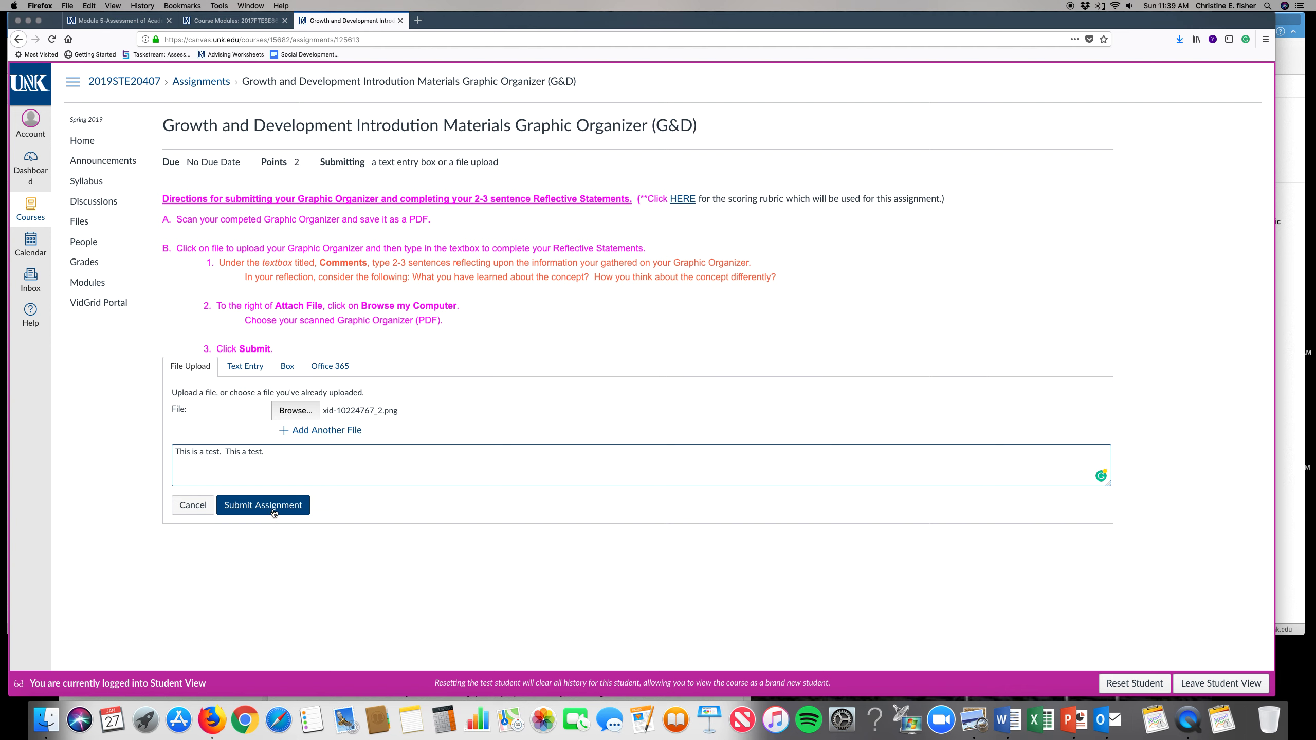
Step: Submit the assignment so the PNG file and comment appear in the Submission sidebar
click(262, 505)
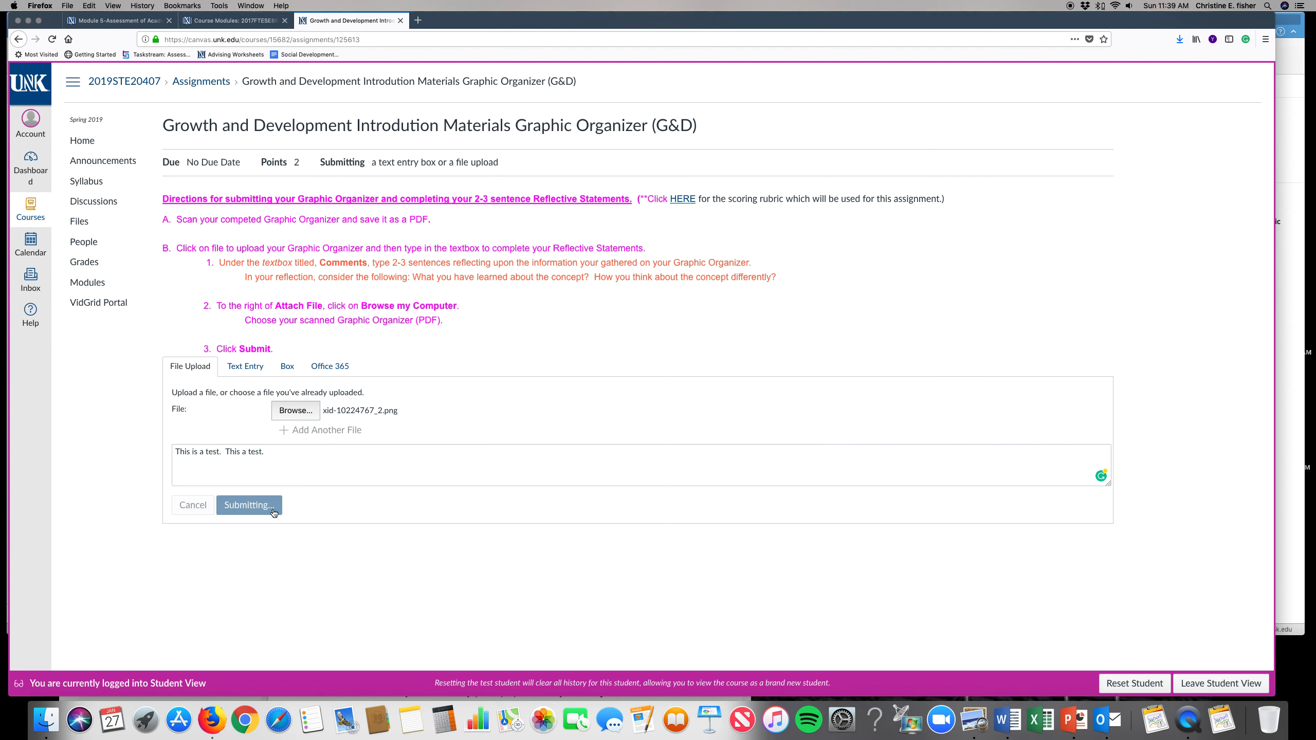
click(248, 505)
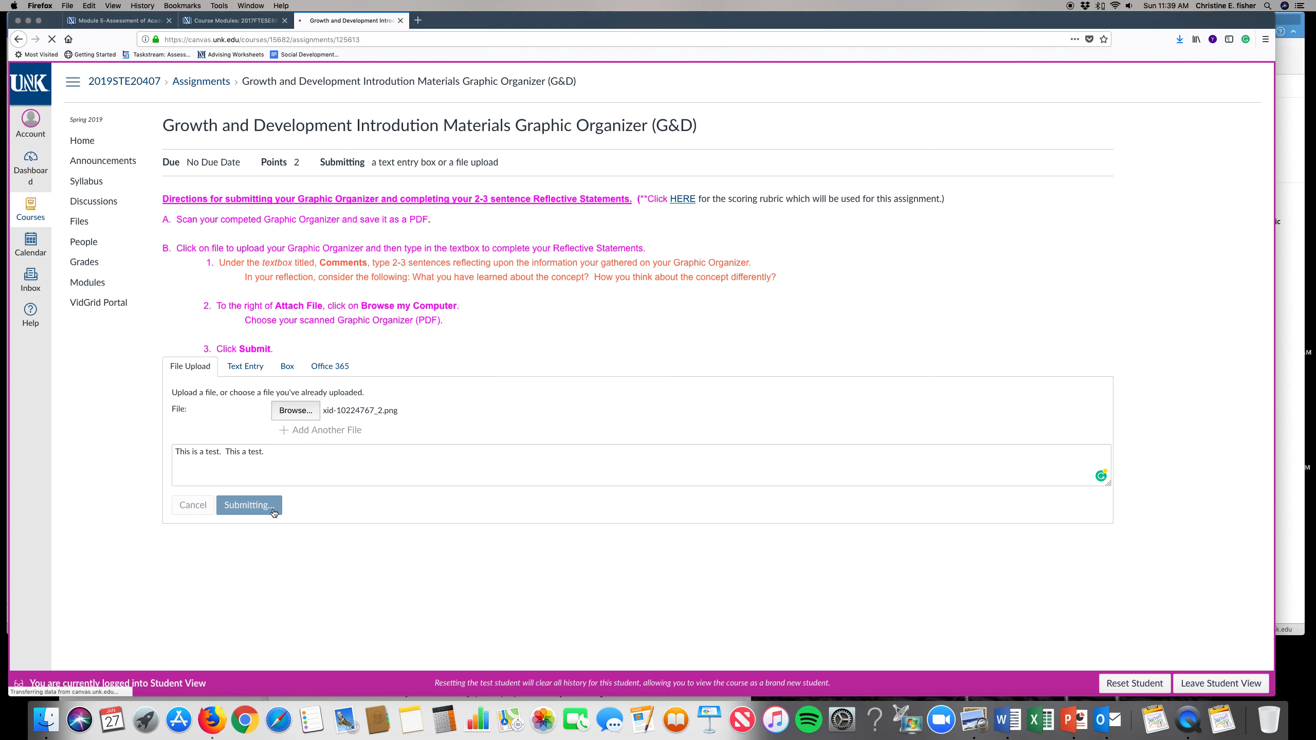
click(249, 505)
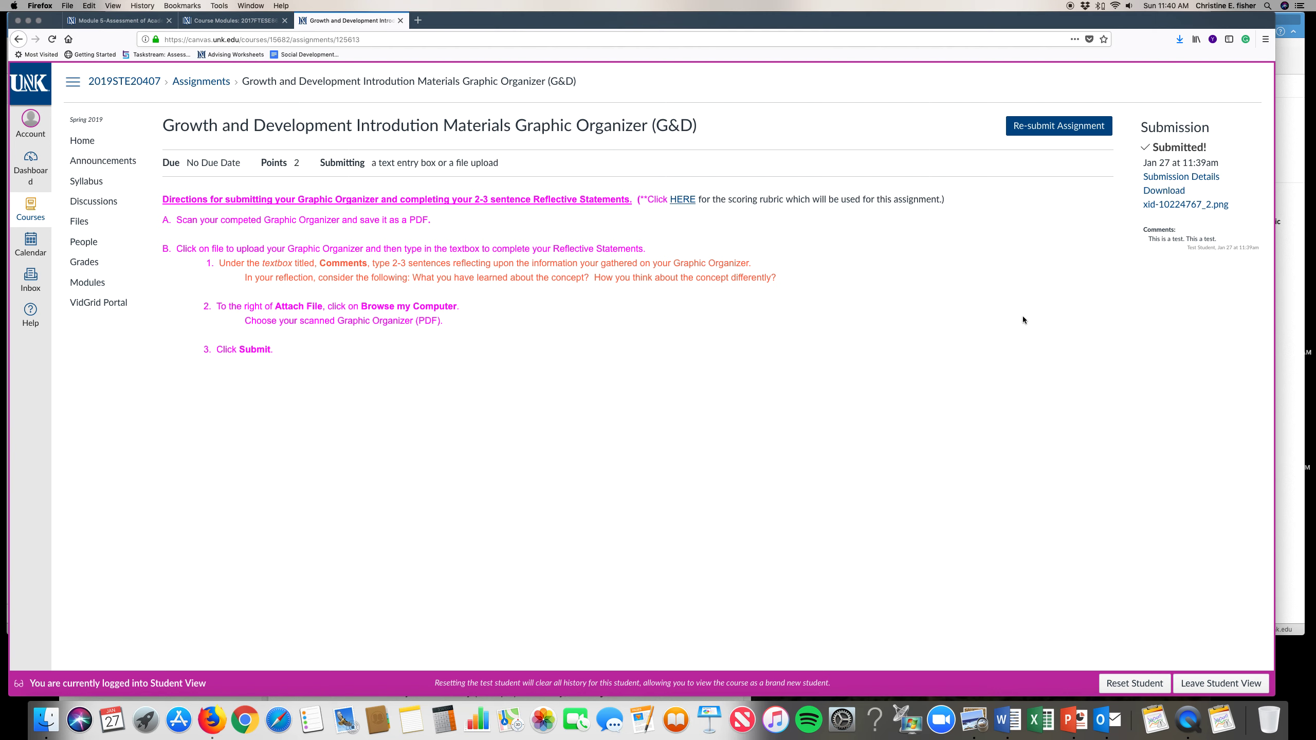
mouse_move(1056, 367)
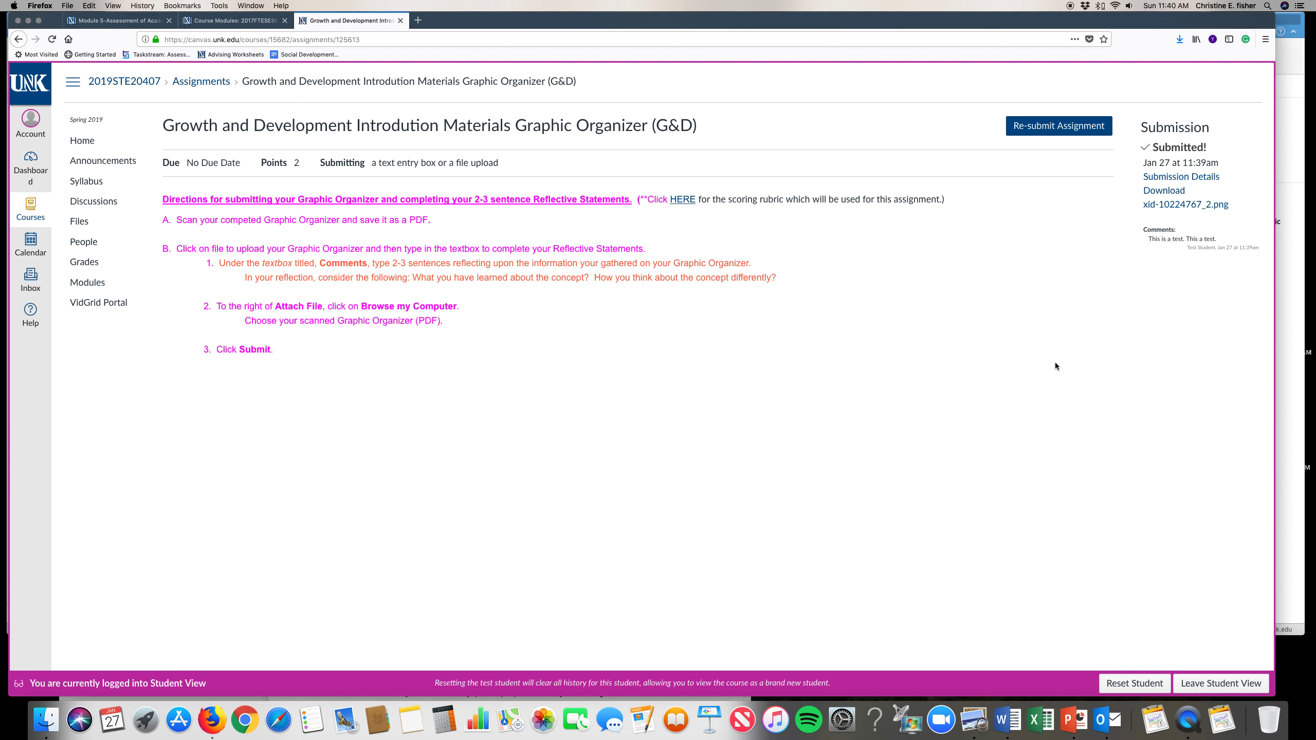